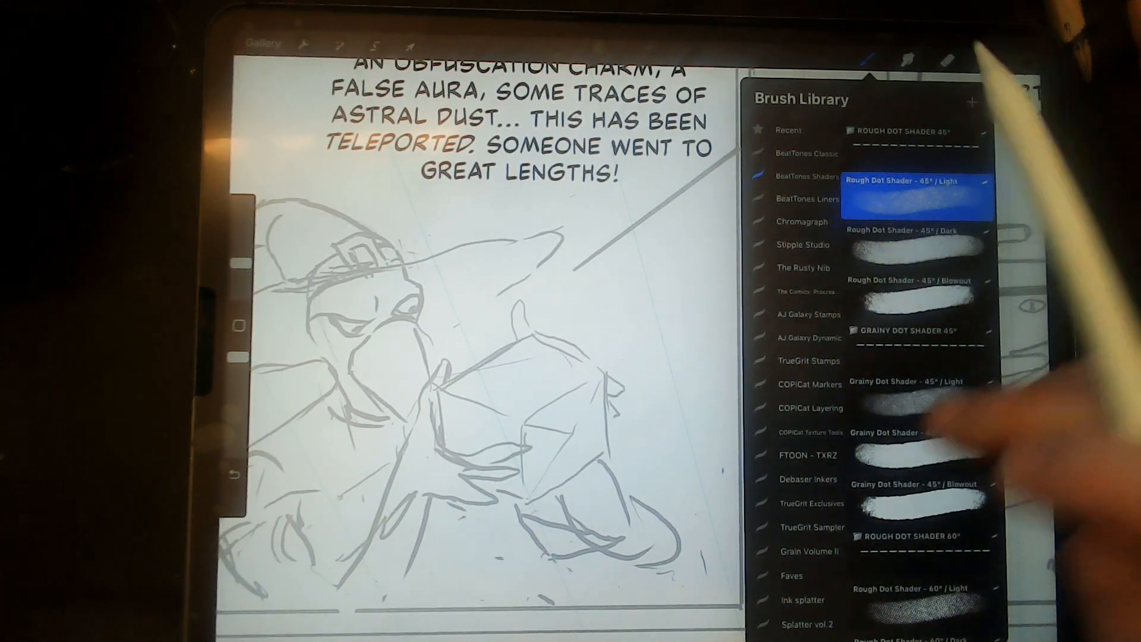
Show the Actions Canvas settings with the drawing guide and flip options
scroll("down", 3)
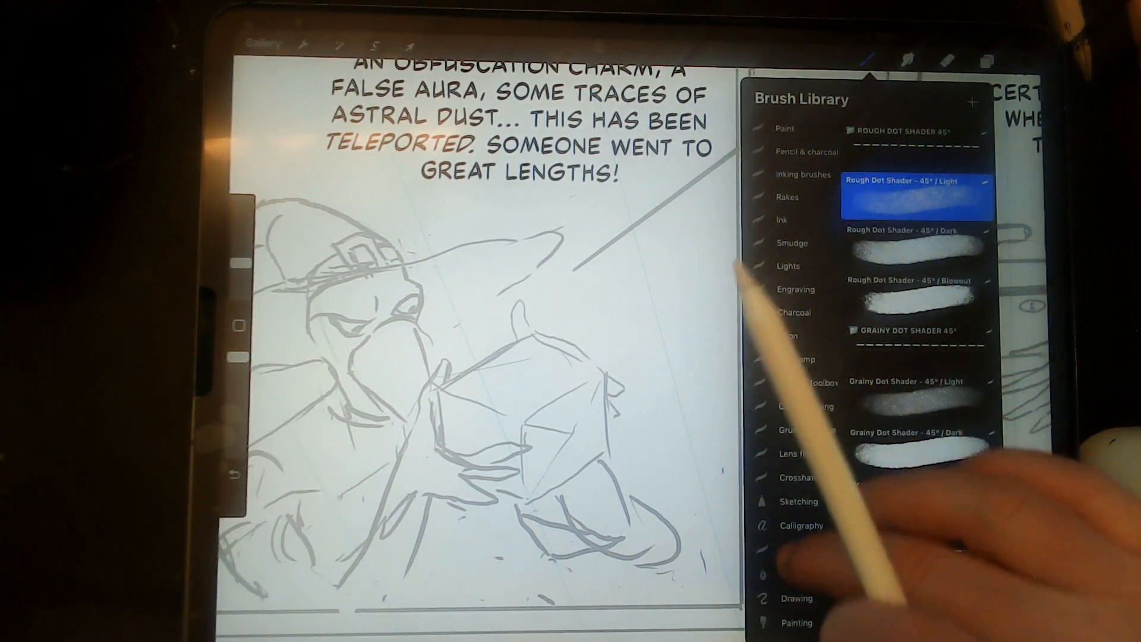
scroll("down", 3)
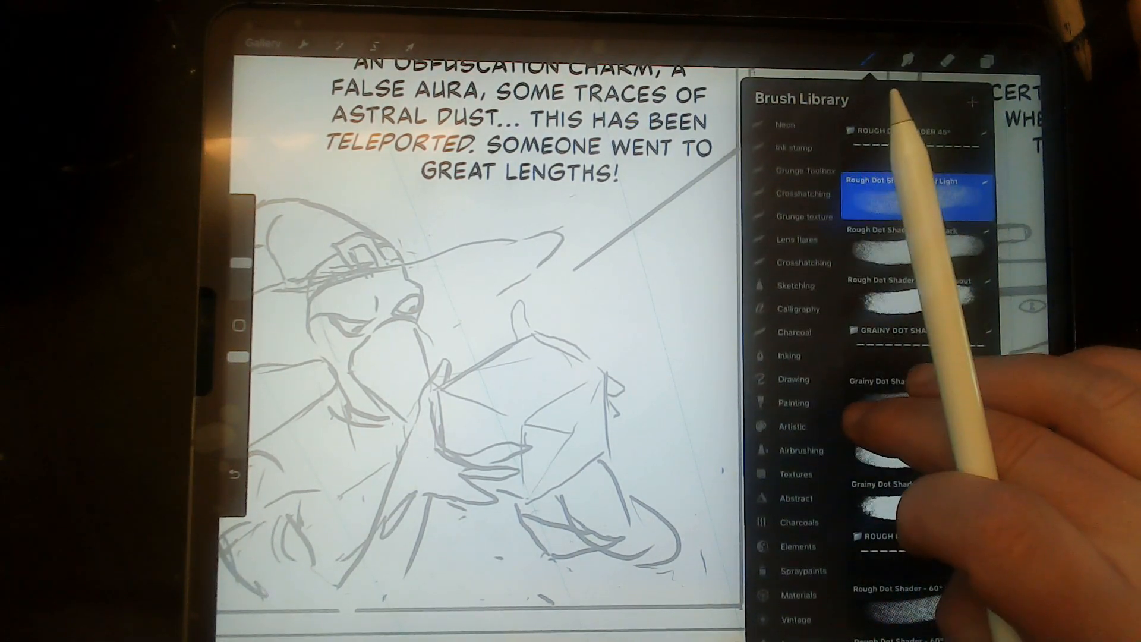
left_click(788, 374)
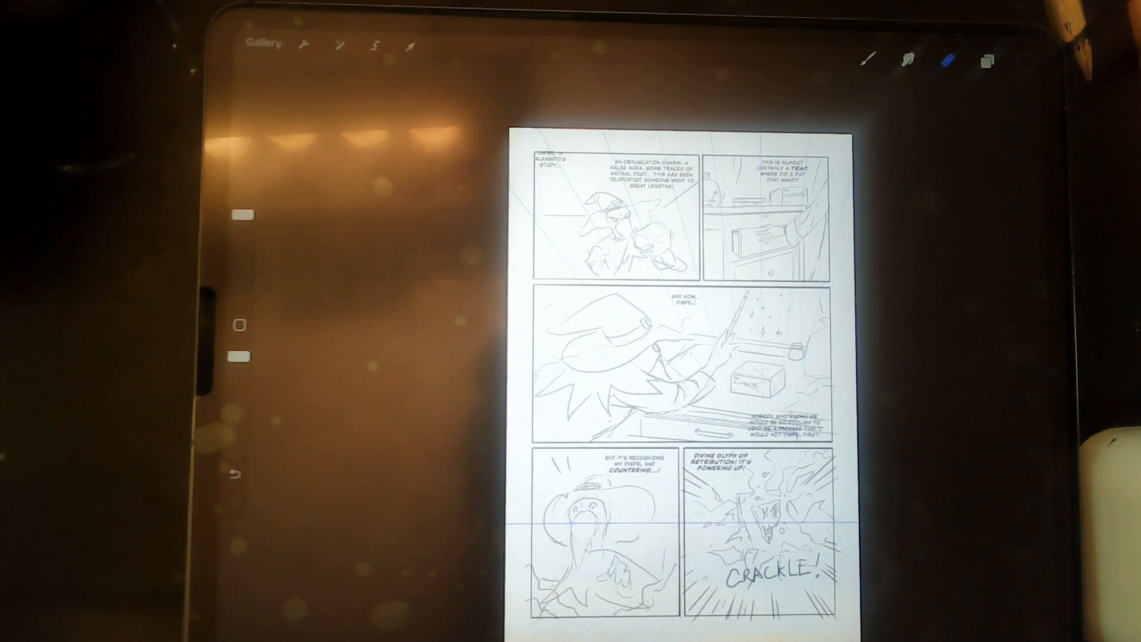
left_click(304, 45)
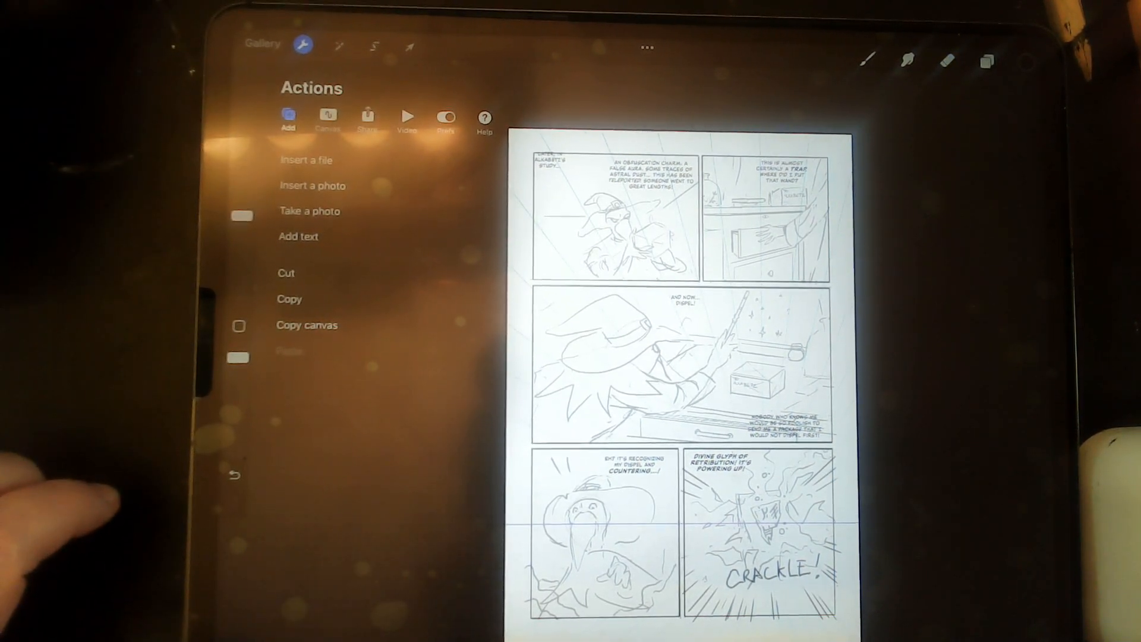
left_click(327, 116)
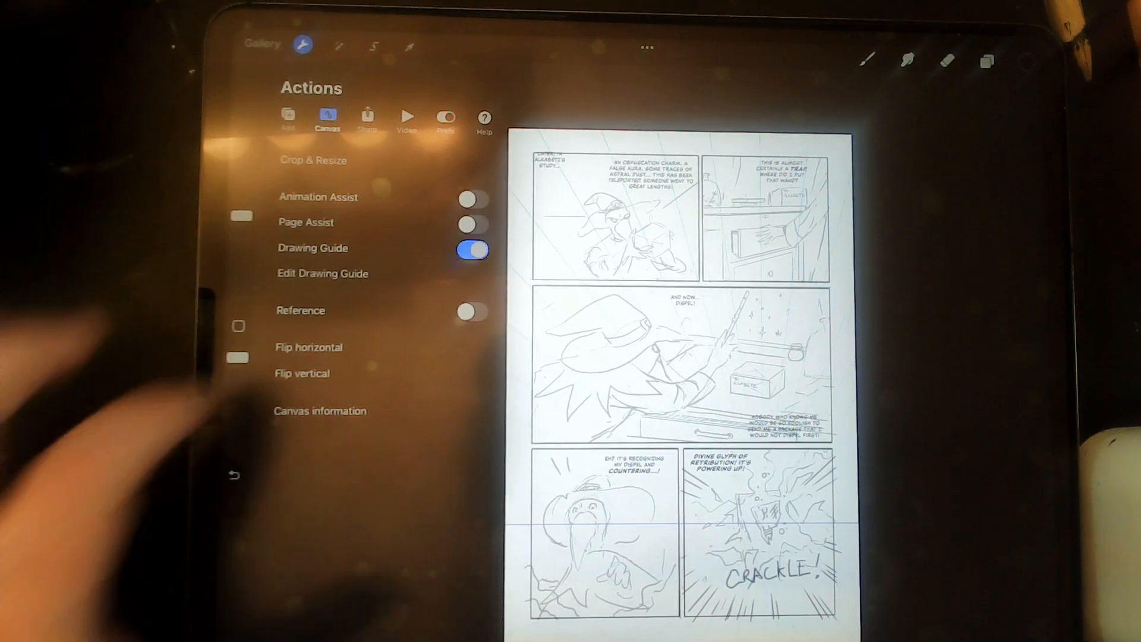
left_click(472, 250)
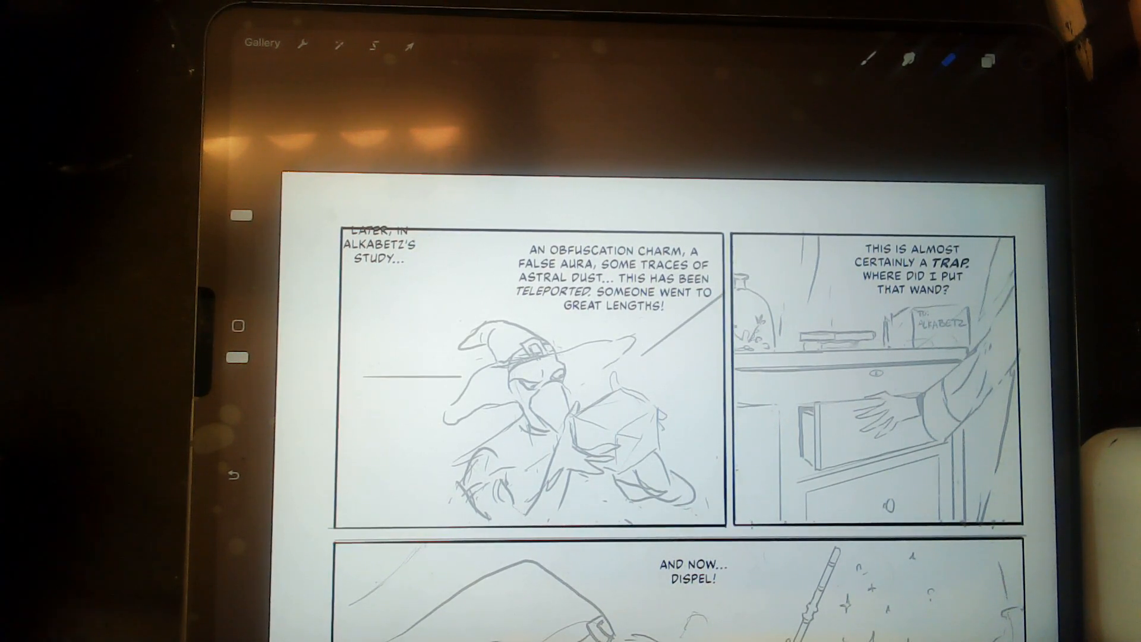
mouse_move(765, 364)
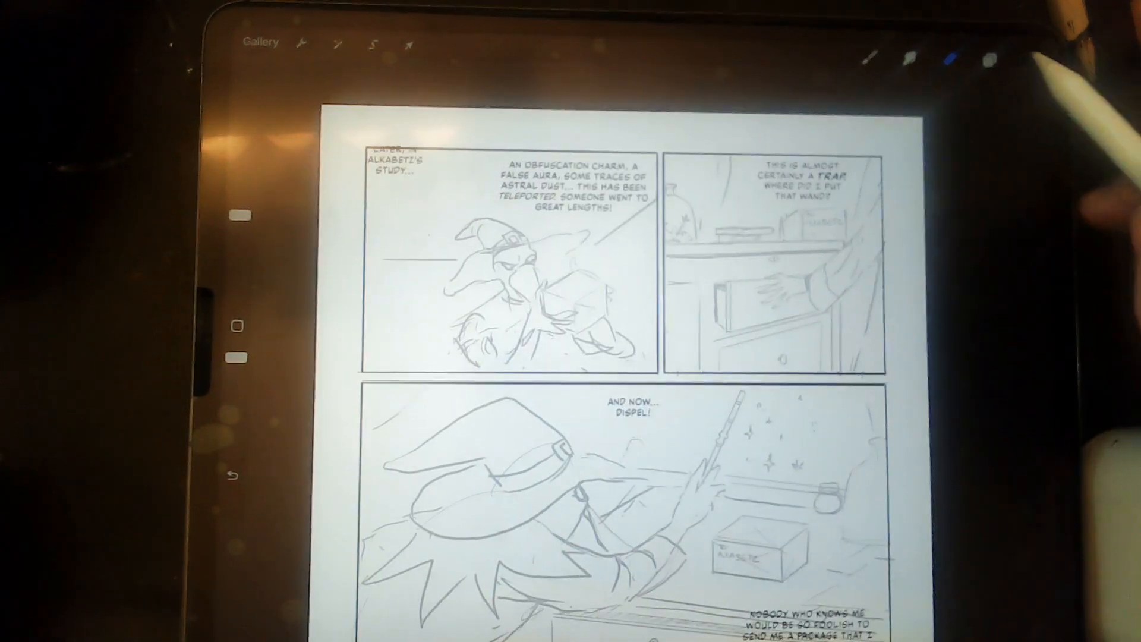
Add Layer 11 above Layer 10 and bring up its layer options
left_click(988, 59)
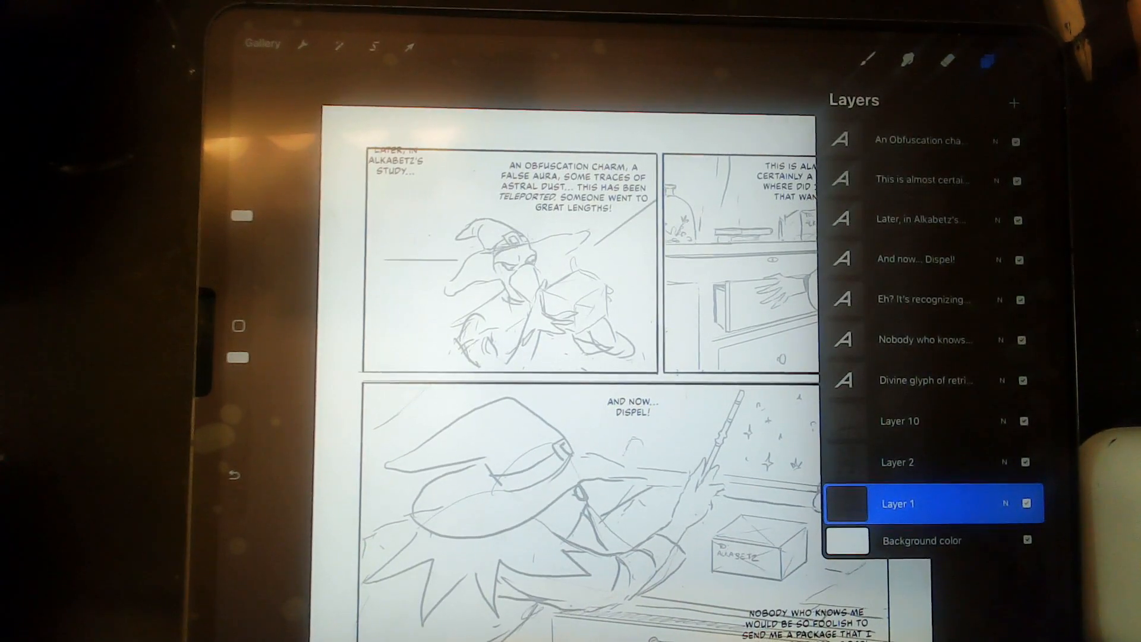
left_click(899, 421)
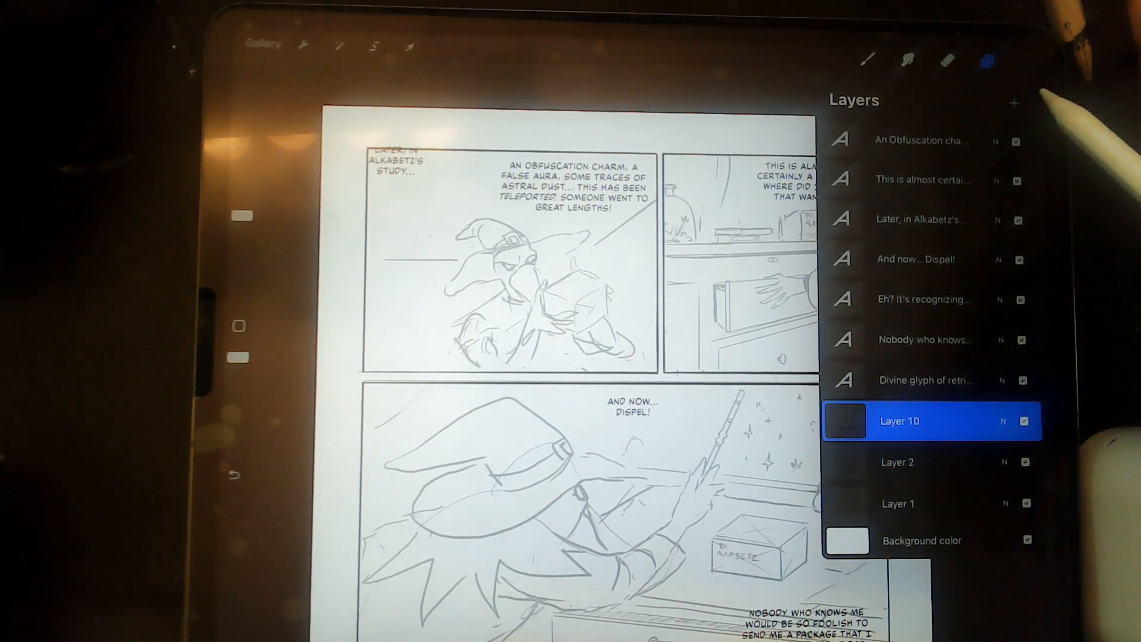
left_click(1014, 103)
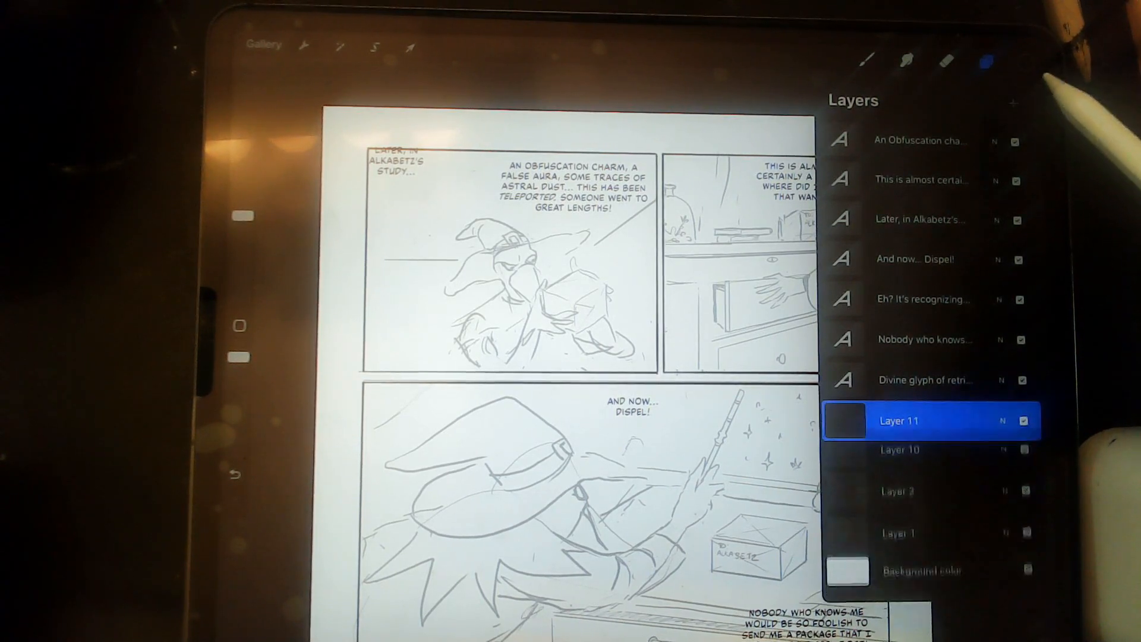
left_click(899, 420)
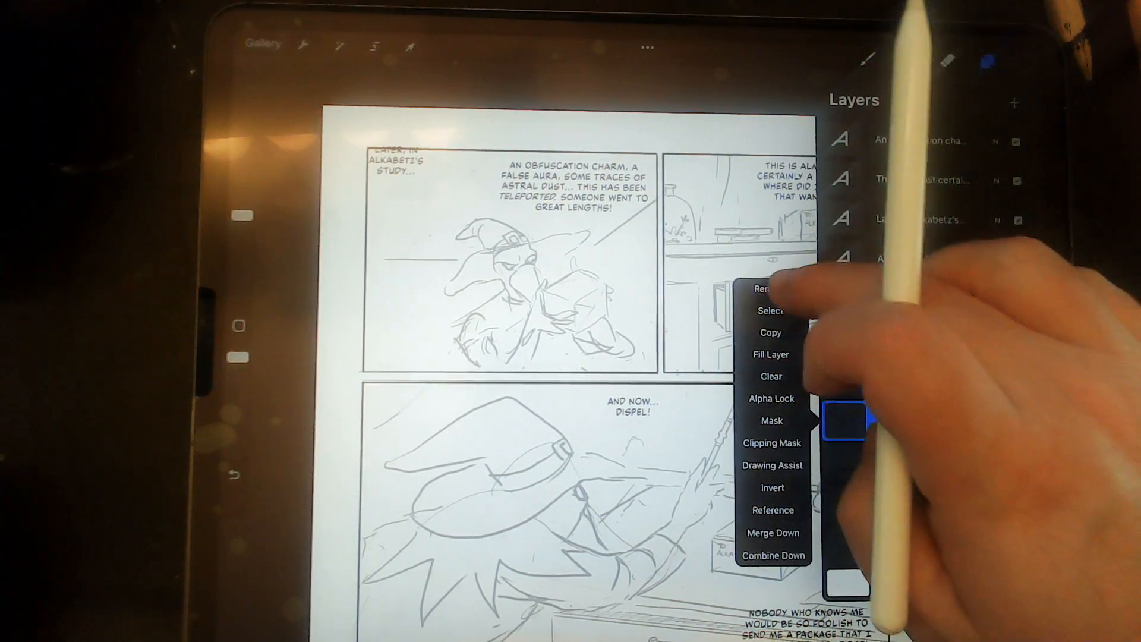
left_click(763, 288)
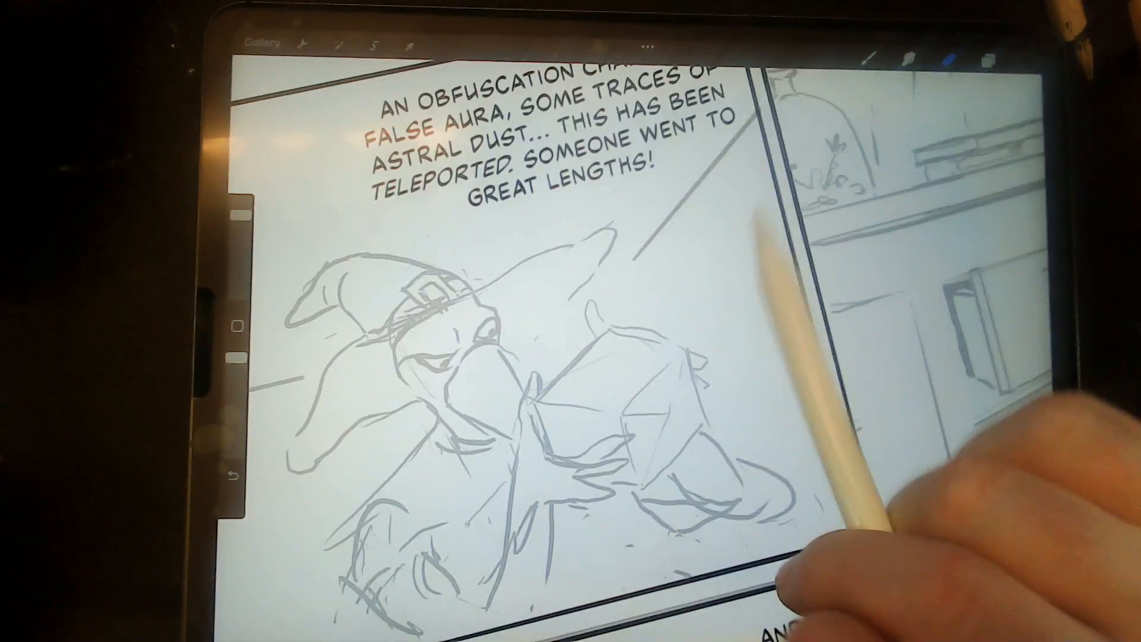
Pick an inking brush for tracing the wizard's hat in panel one
left_click(946, 59)
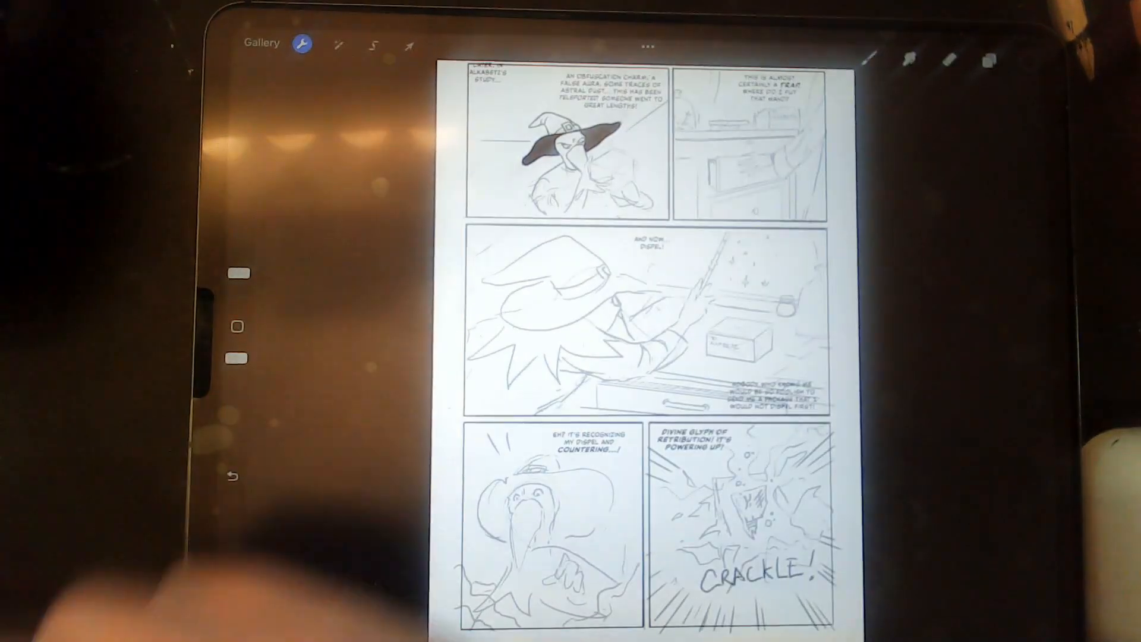
left_click(261, 42)
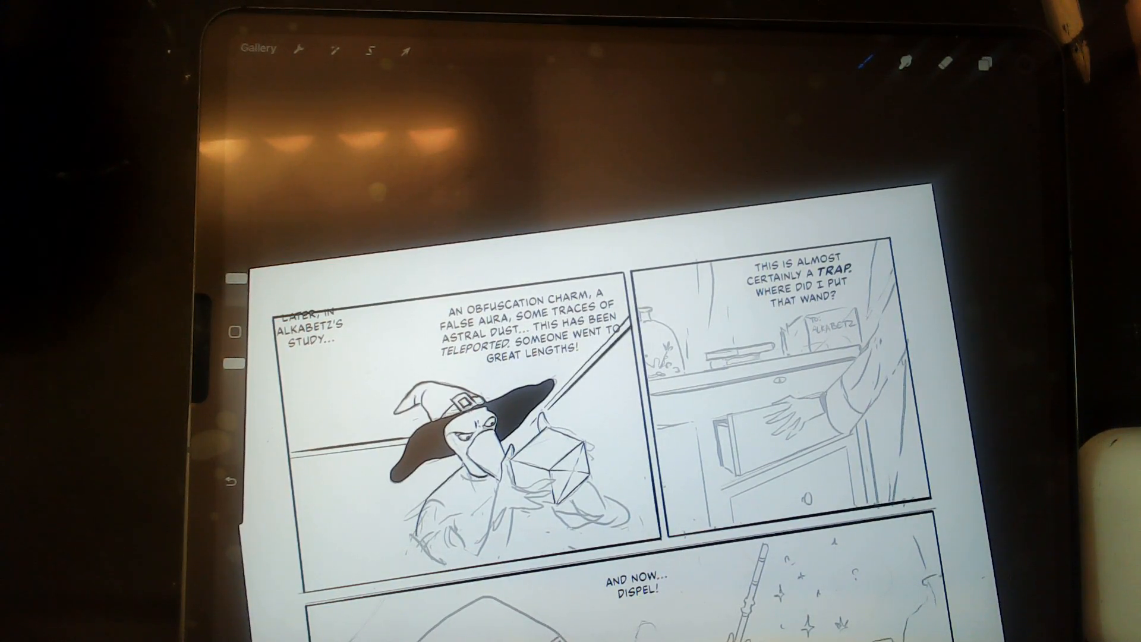
mouse_move(836, 379)
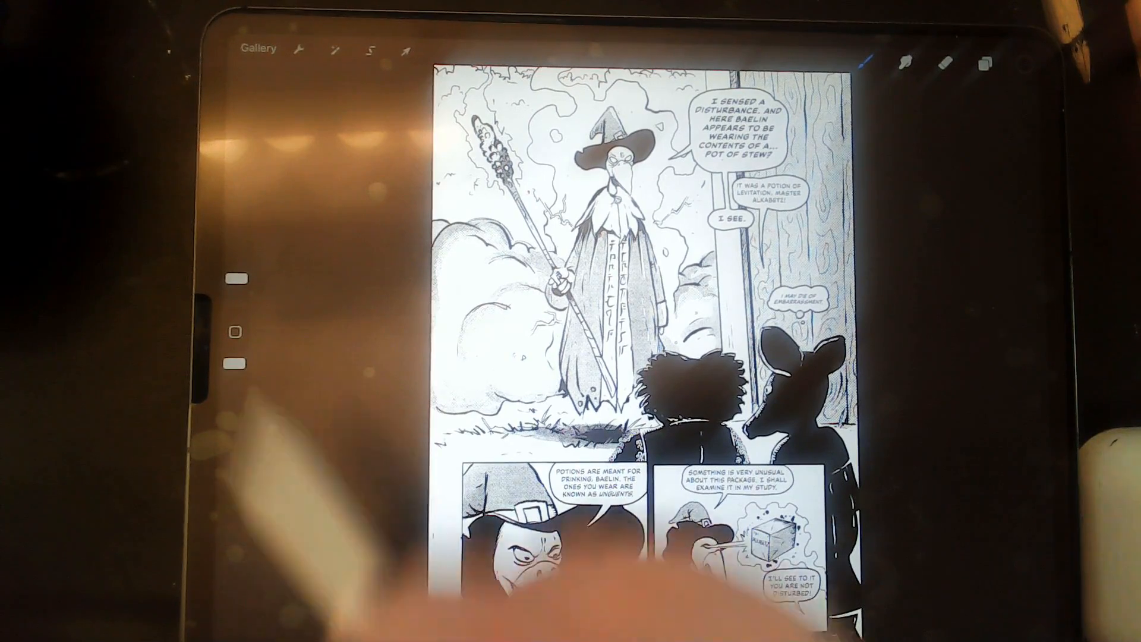
Open the comic page stack and load the wizard page onto the canvas
left_click(255, 47)
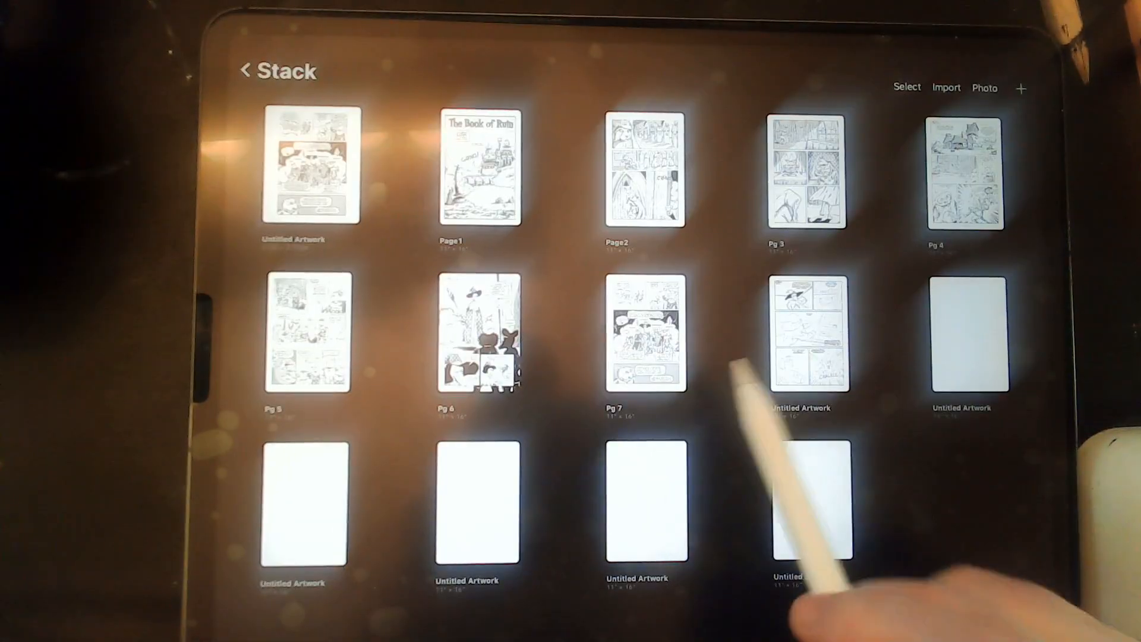
left_click(646, 334)
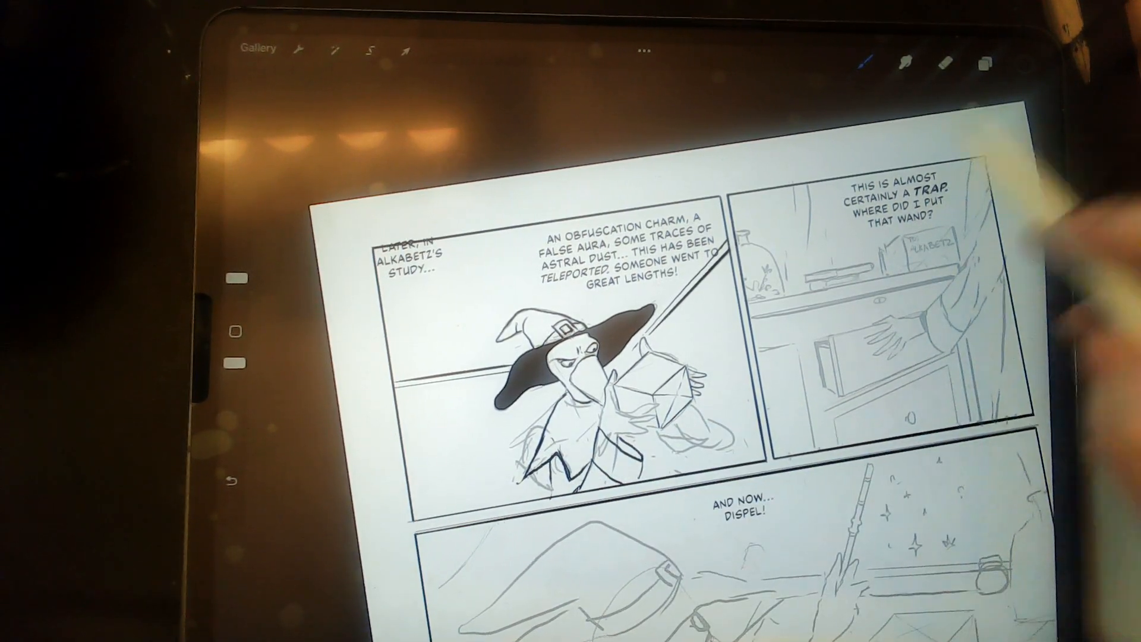
Toggle pencil Layer 2 off, on and off again to compare the inks
left_click(985, 63)
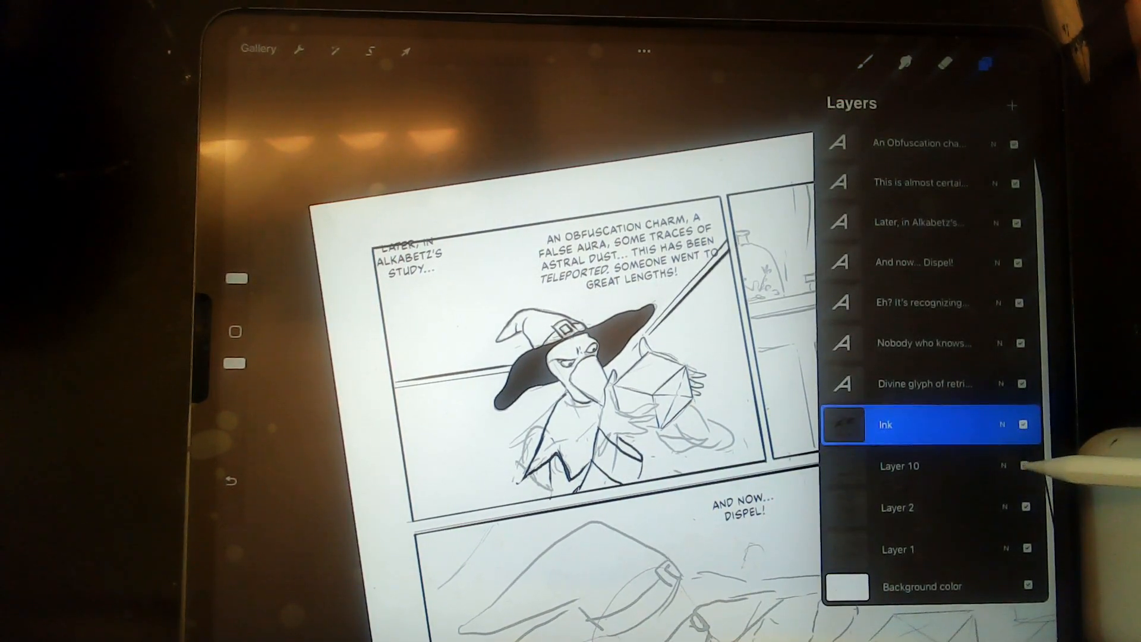
left_click(1025, 466)
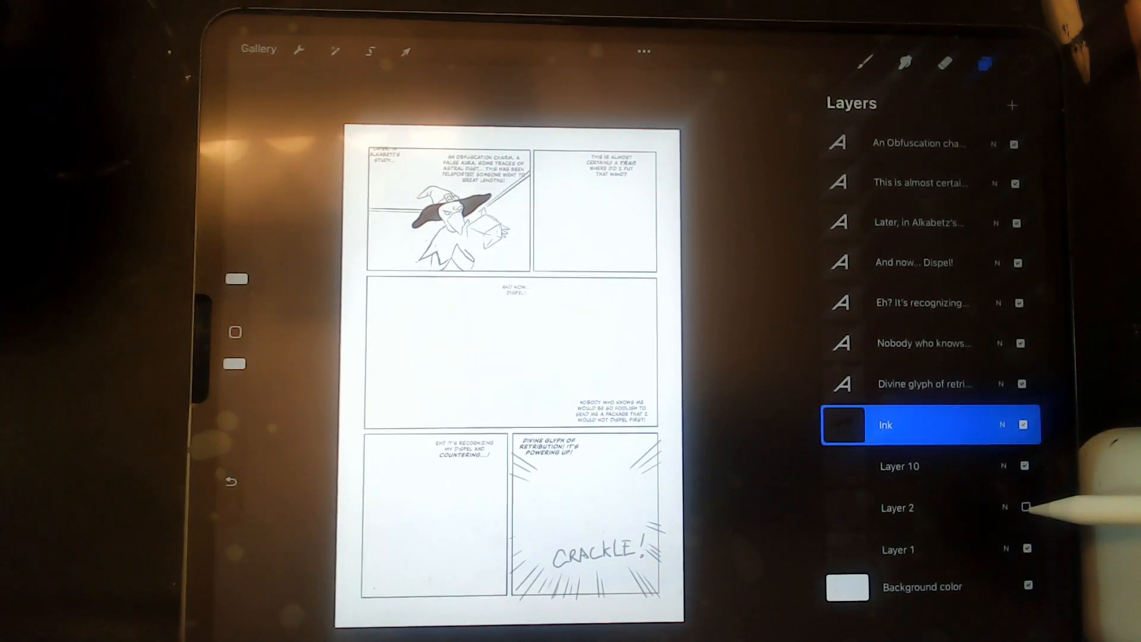
left_click(1025, 506)
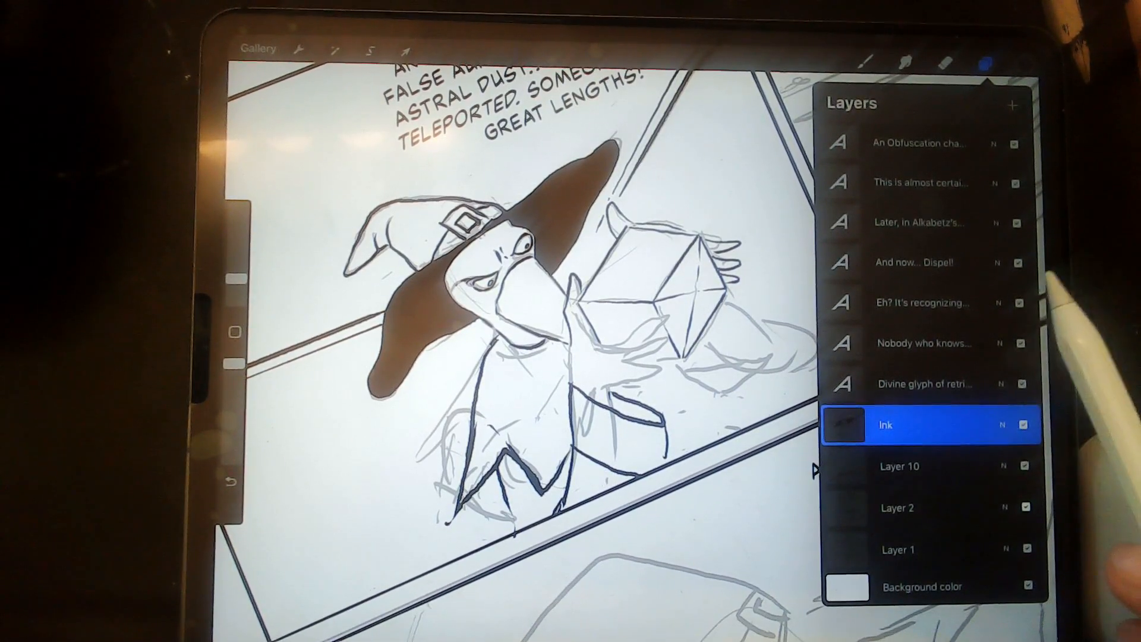
left_click(1024, 507)
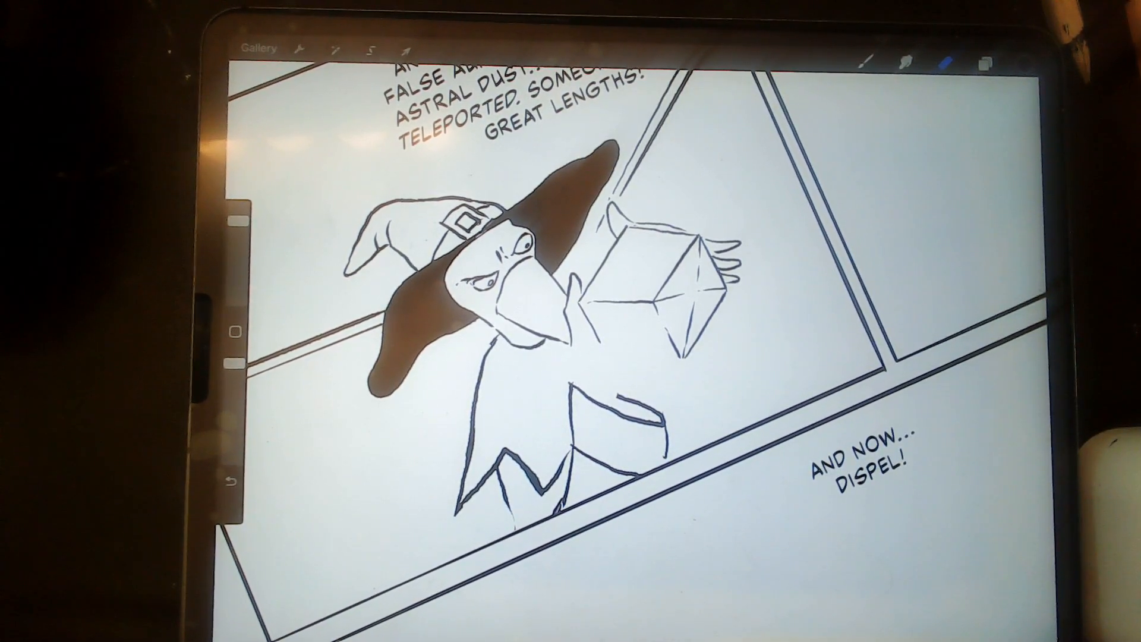
left_click(985, 62)
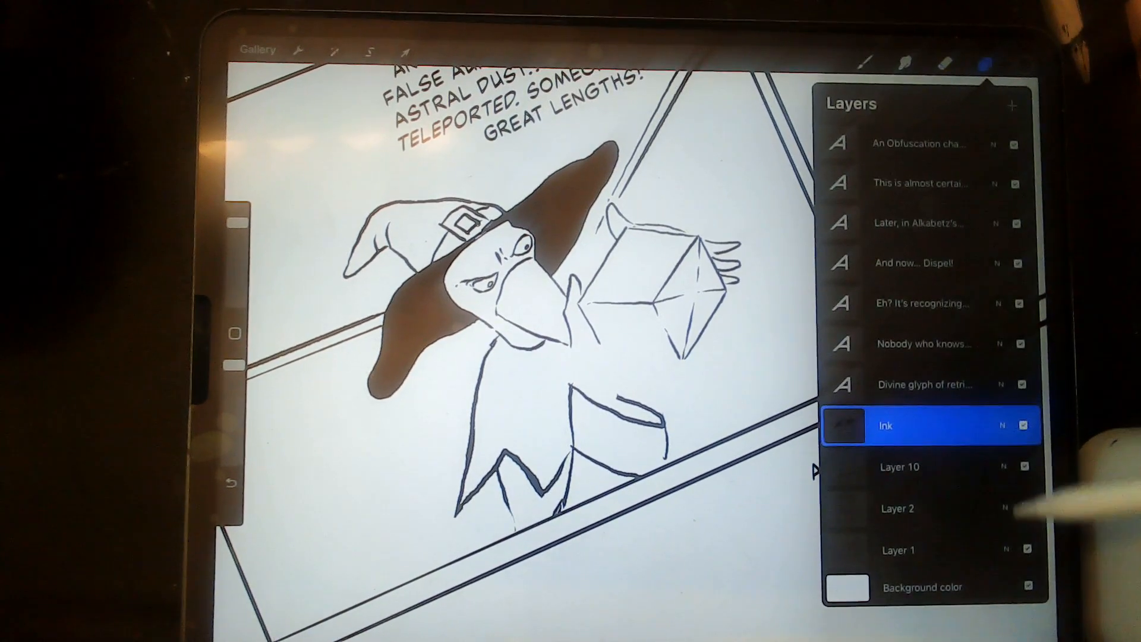
left_click(1027, 507)
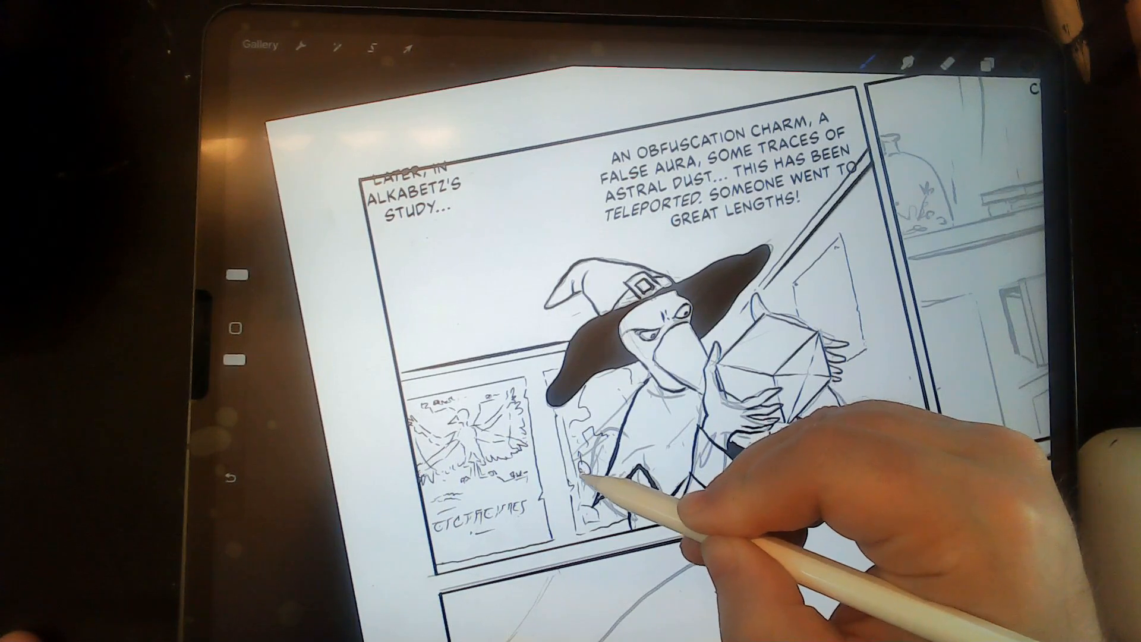
Bring up the Layers panel to switch drawing to the Ink layer
left_click(987, 62)
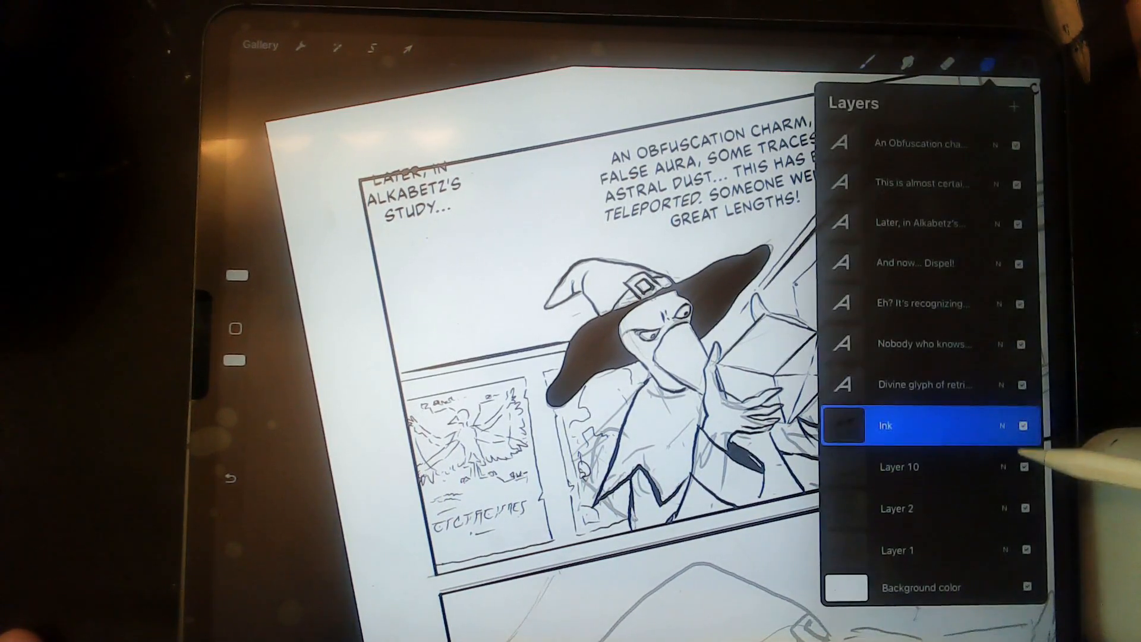
Make the Ink layer the active layer for new lines
left_click(1025, 508)
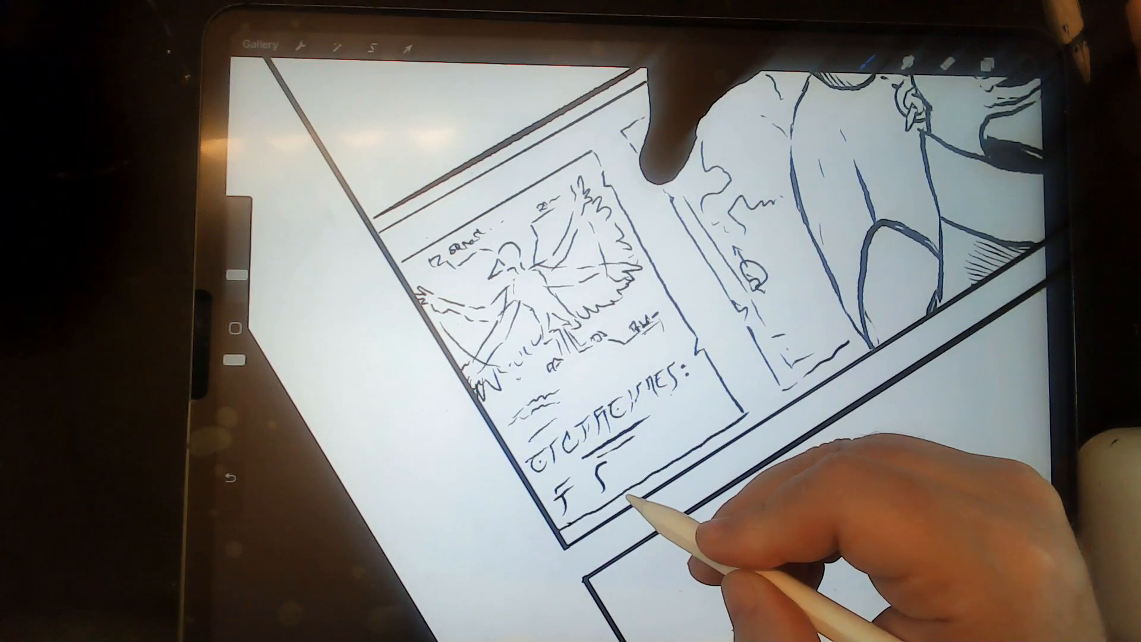
Ink a mark in the inset panel's line of glyph lettering
left_click(234, 472)
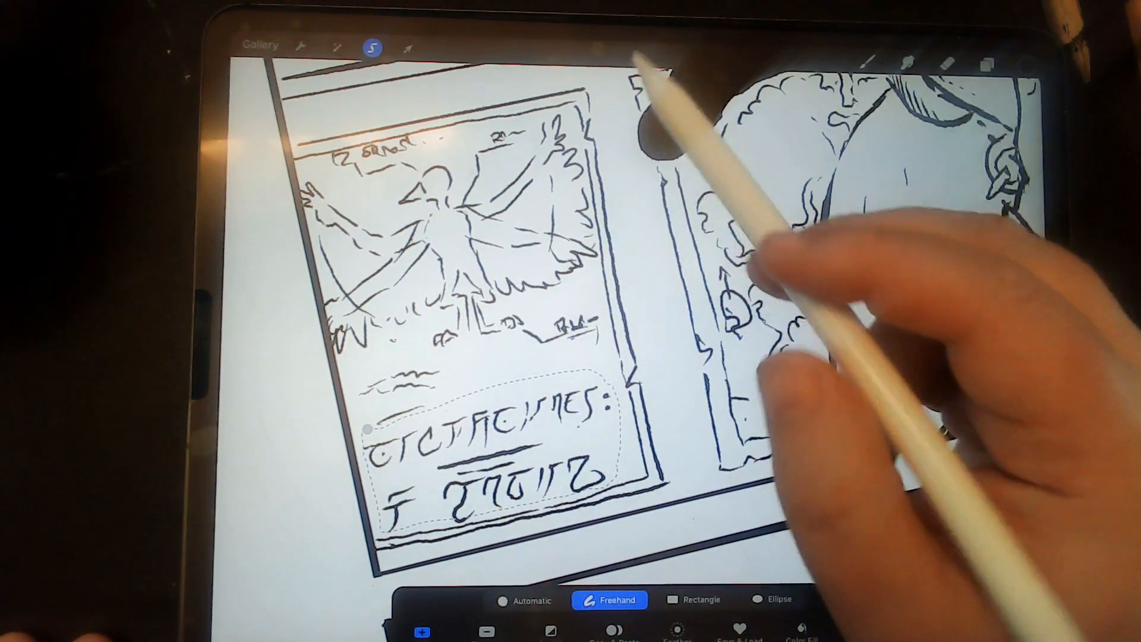
Activate the Selection tool to lasso the poster's runic lettering
left_click(407, 48)
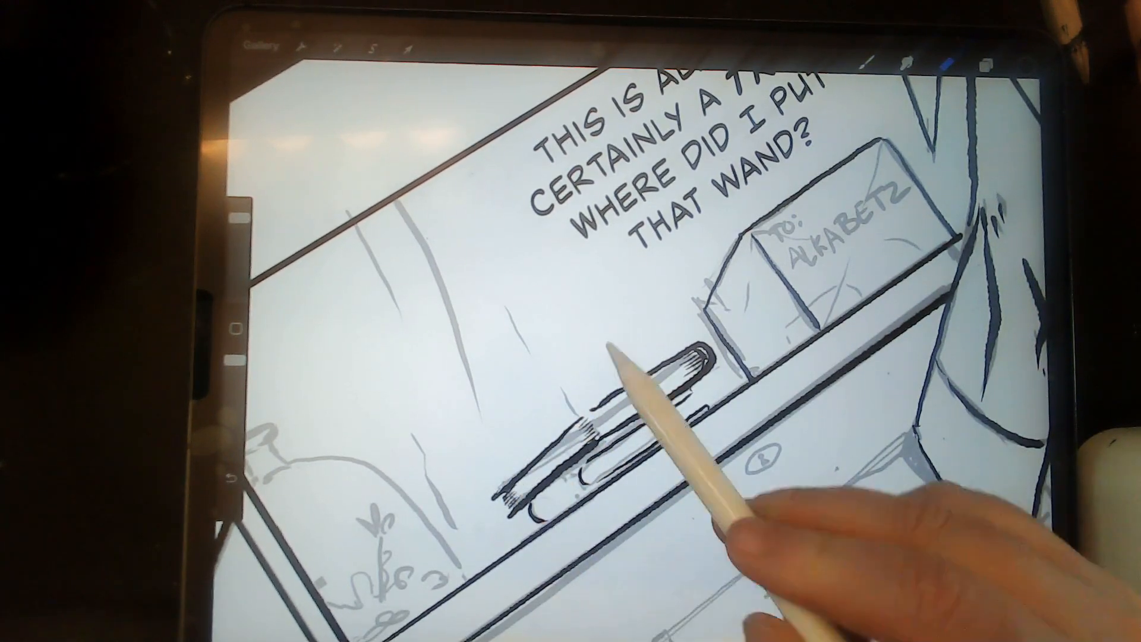
Start a freehand selection around the wand lying on the shelf
left_click(382, 48)
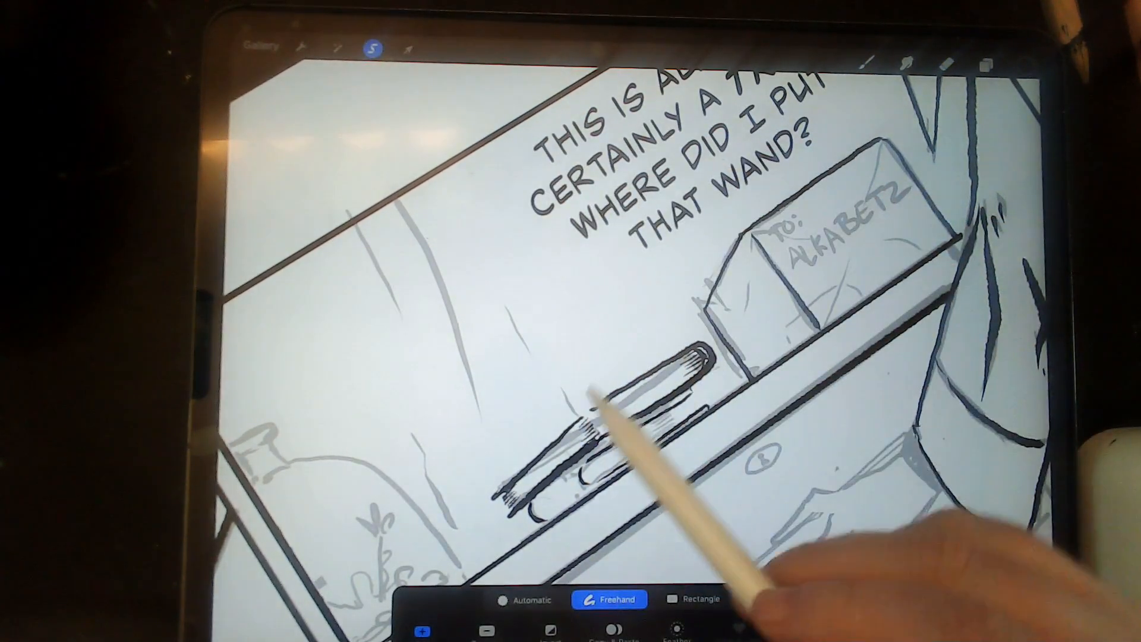